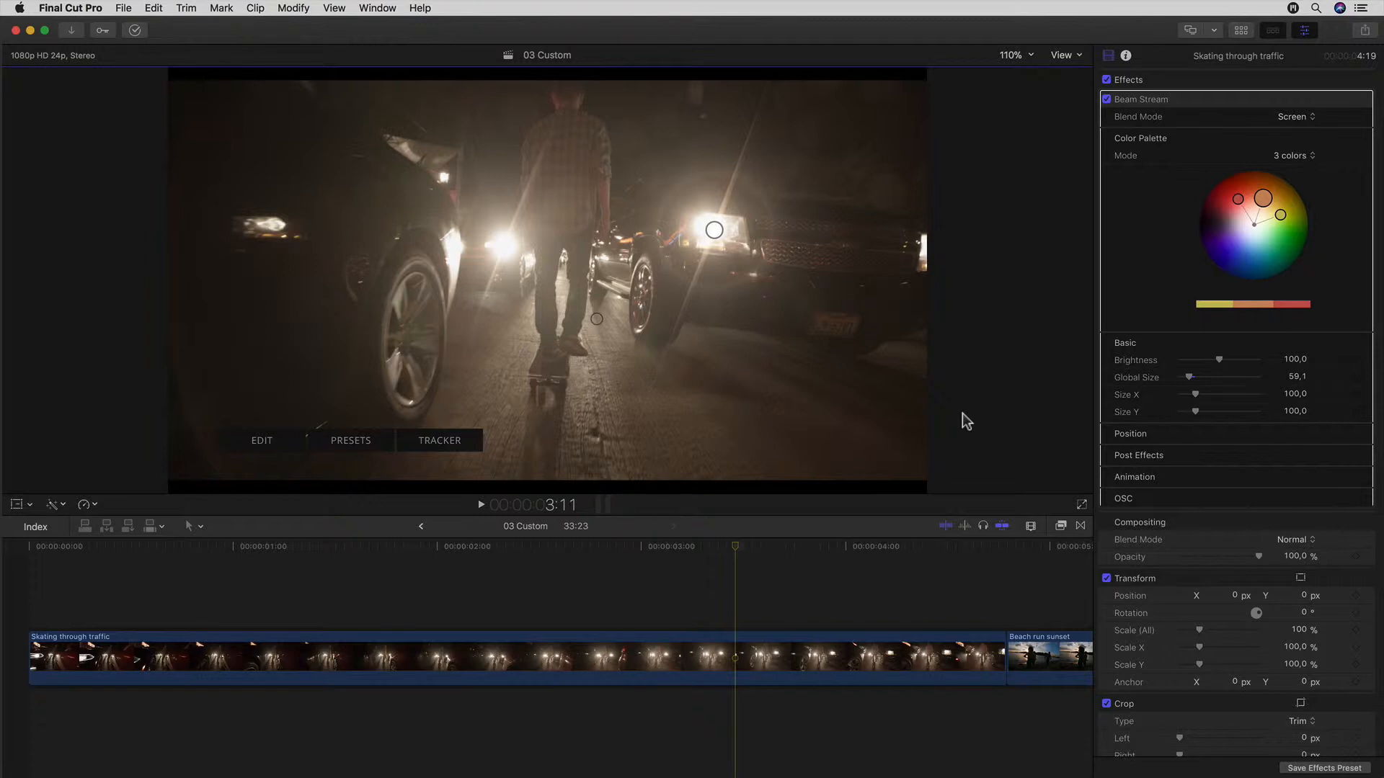
{"action": "mouse_move", "coordinate": [968, 421]}
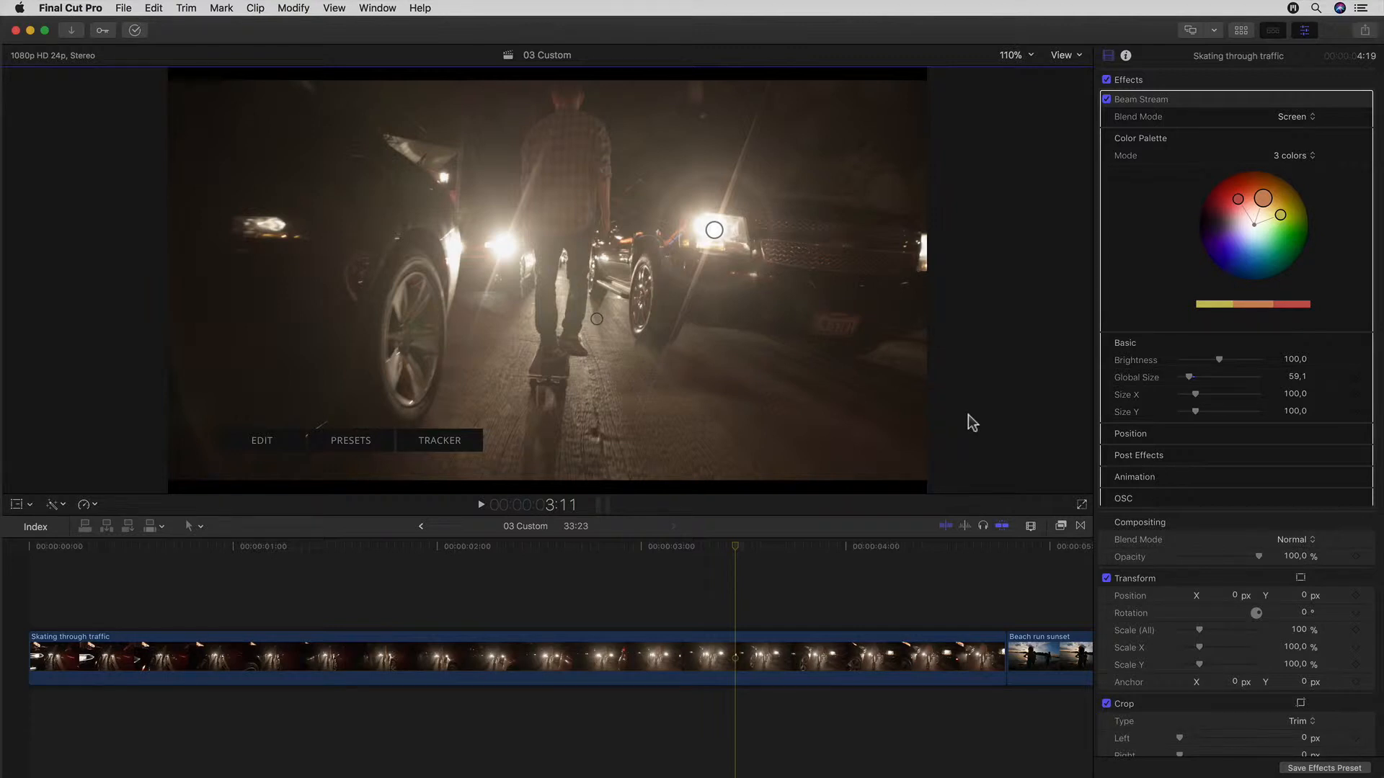
{"action": "mouse_move", "coordinate": [839, 324]}
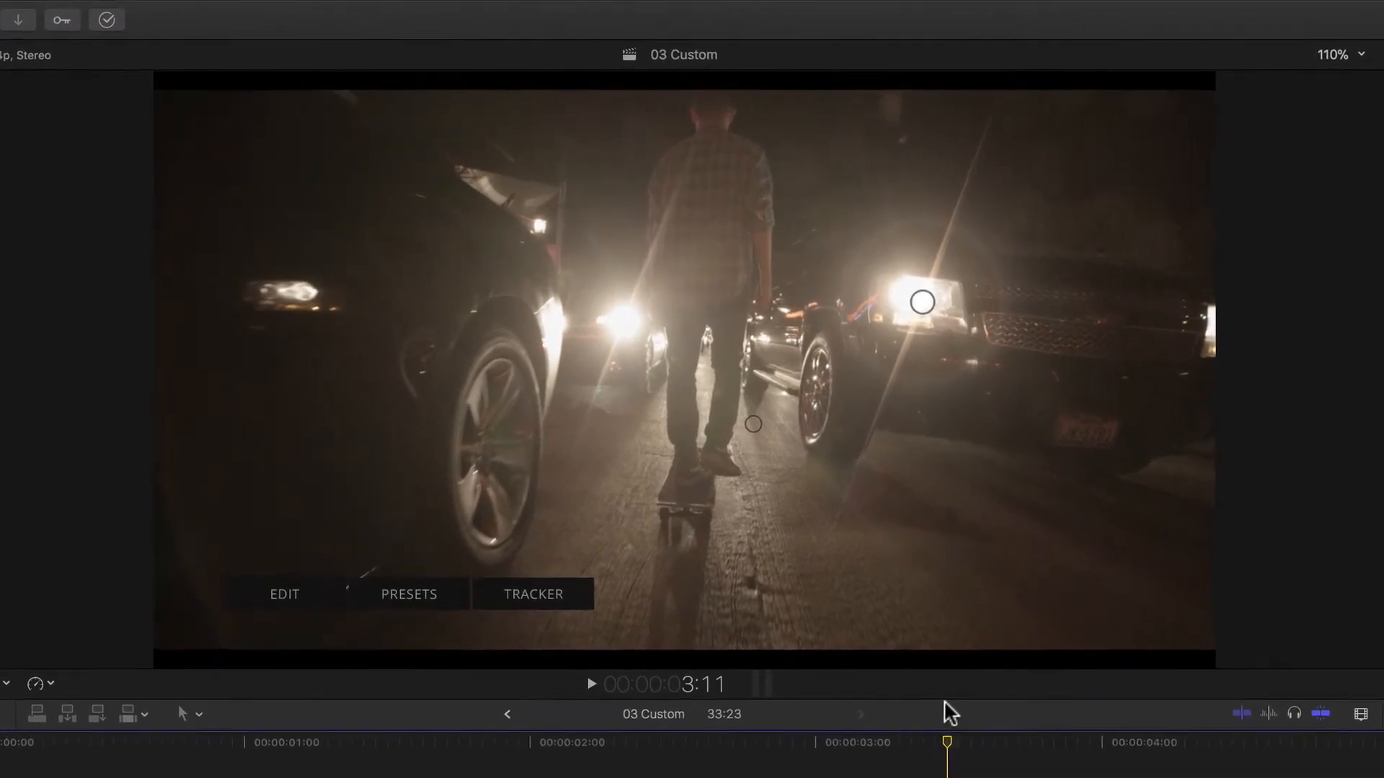
- Bring up the mFlare tracker controls and place the tracking region over the right car's headlight
{"action": "left_click", "coordinate": [534, 594]}
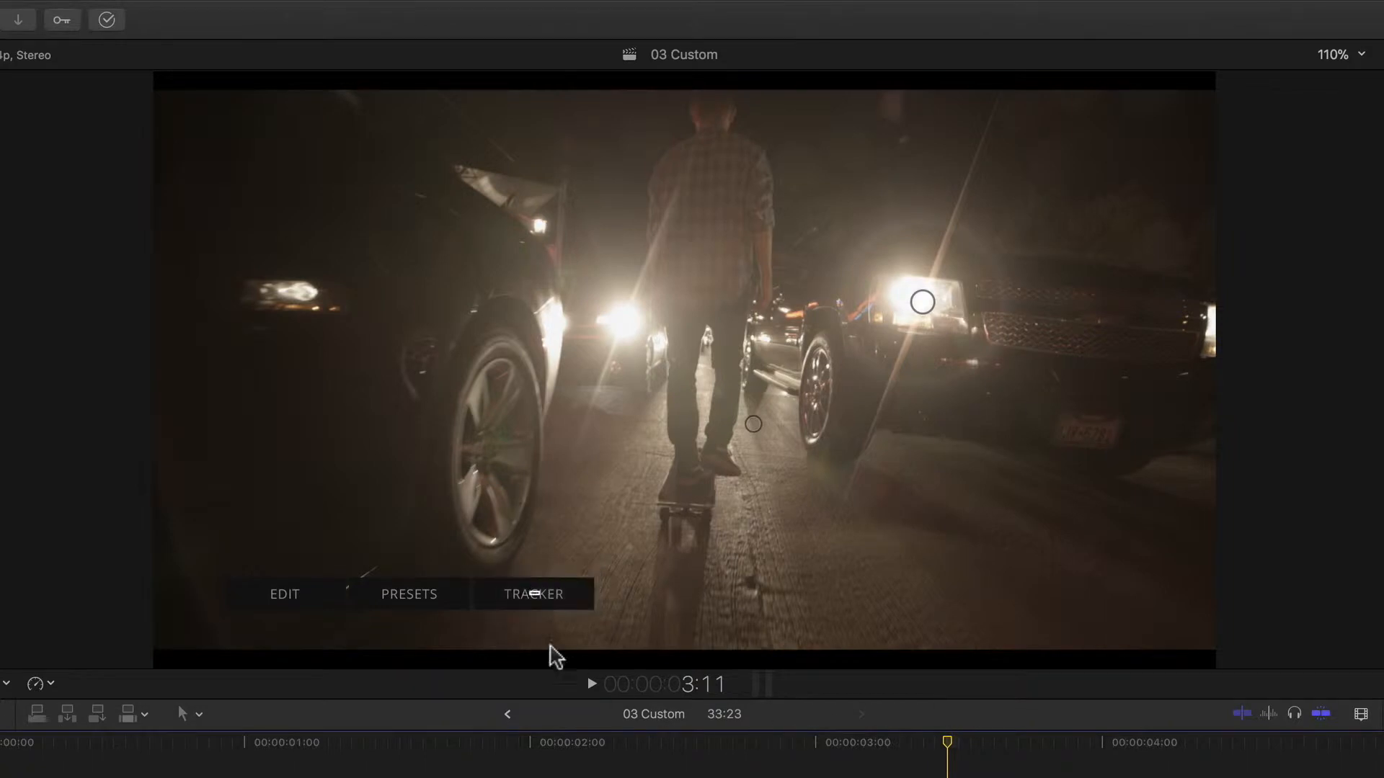
{"action": "left_click", "coordinate": [534, 593]}
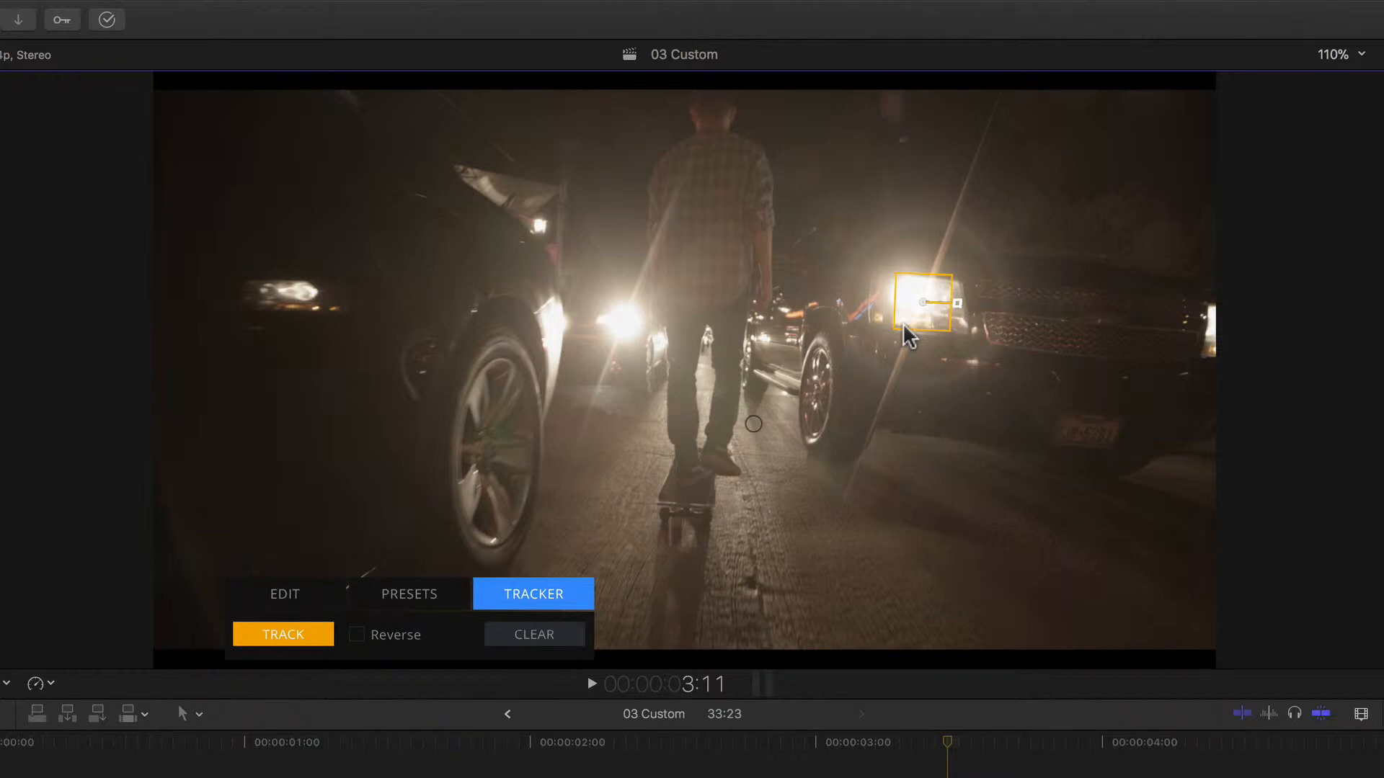
{"action": "mouse_move", "coordinate": [909, 343]}
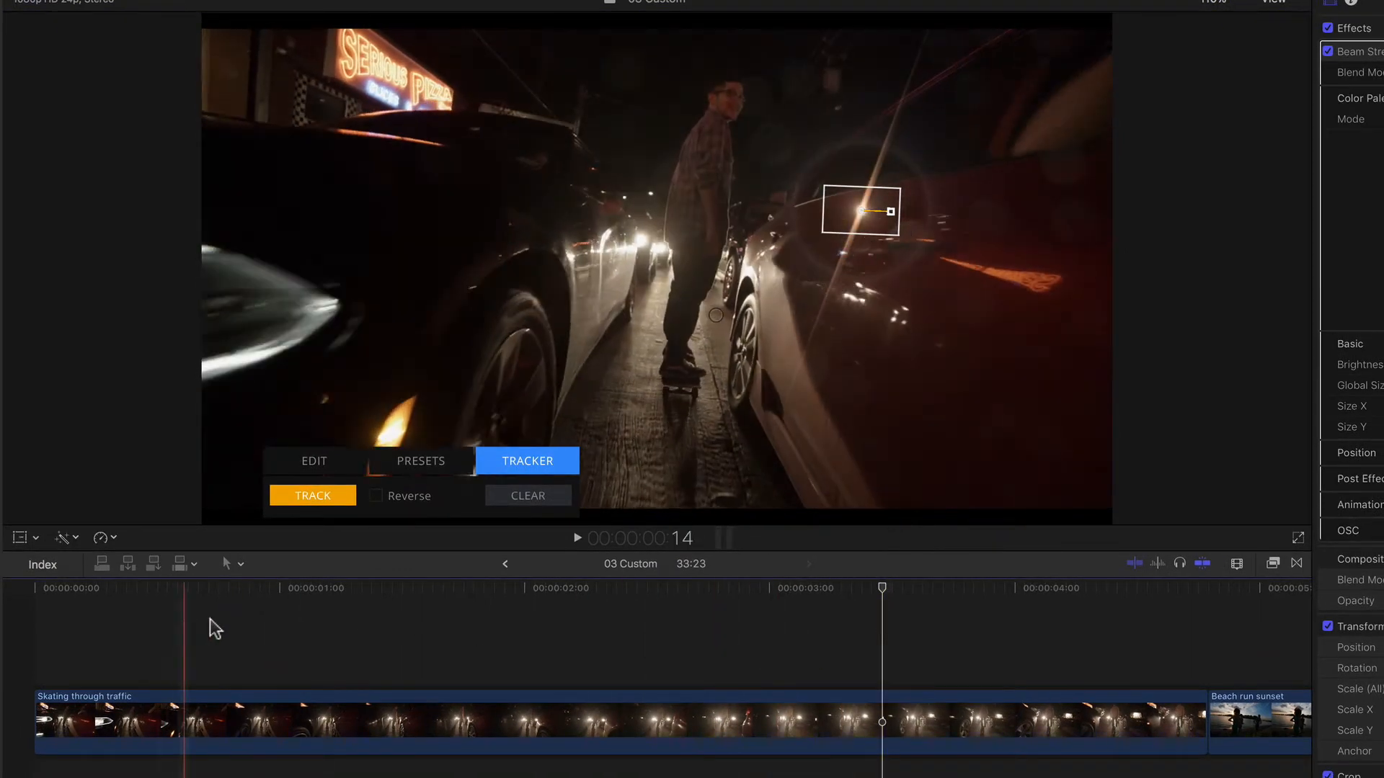
- Run the tracker forward so the tracking box follows the headlight through the clip
{"action": "left_click", "coordinate": [882, 589]}
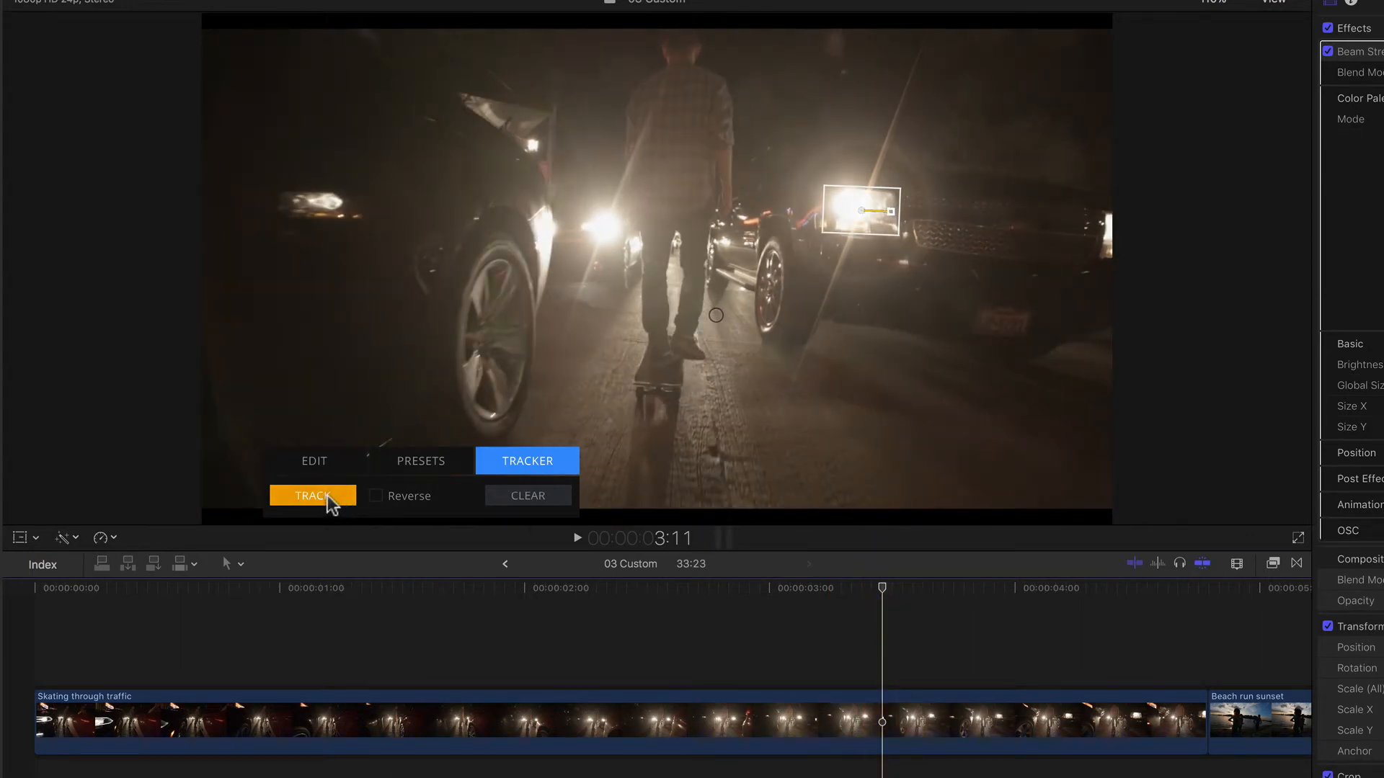
{"action": "left_click", "coordinate": [312, 494]}
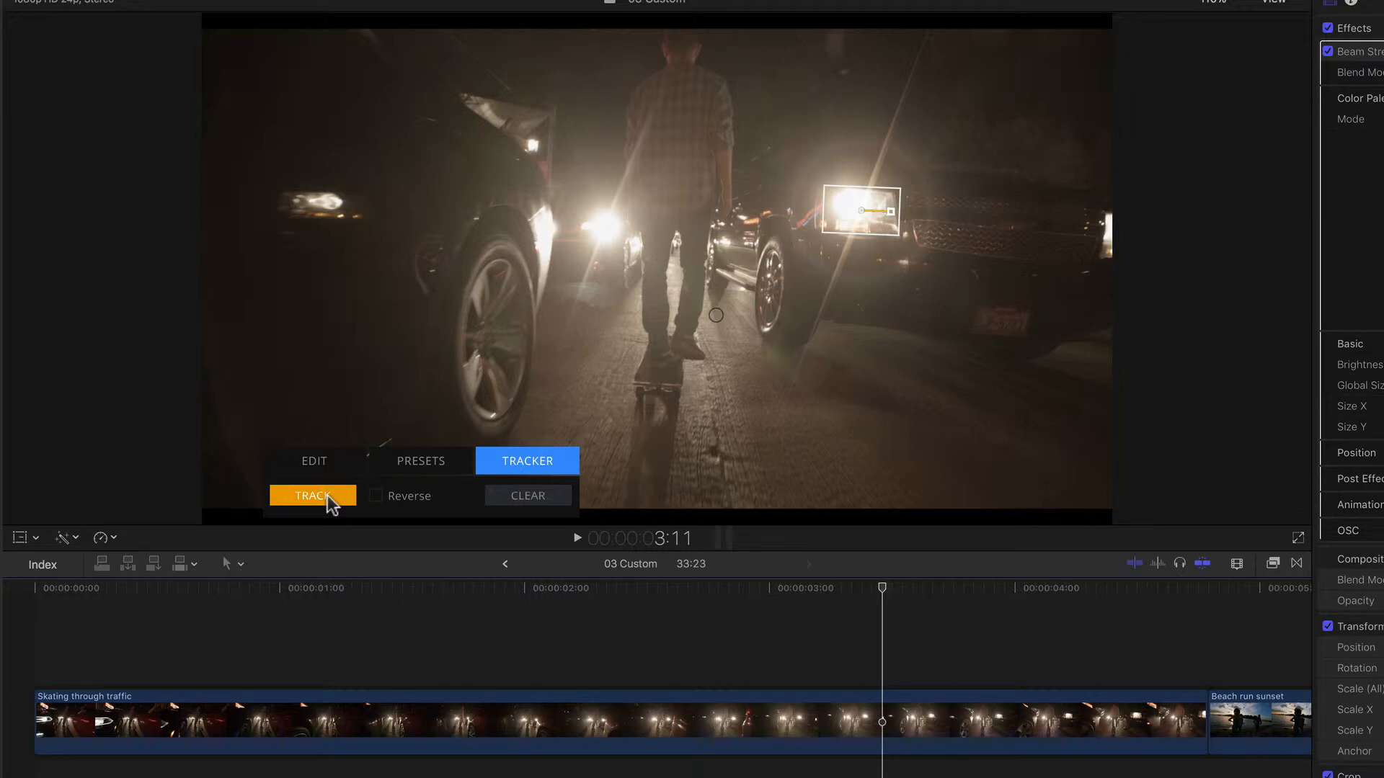
{"action": "left_click", "coordinate": [312, 494]}
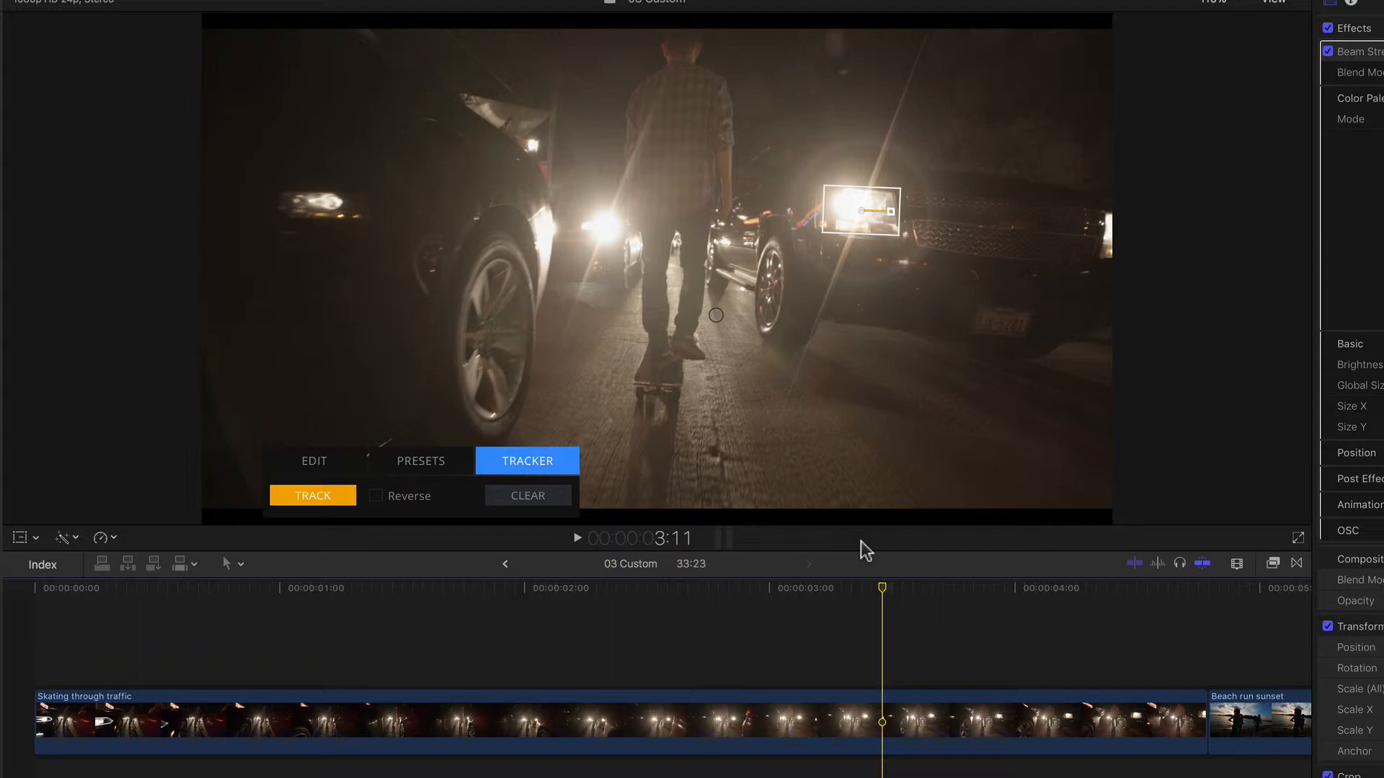
{"action": "mouse_move", "coordinate": [380, 515]}
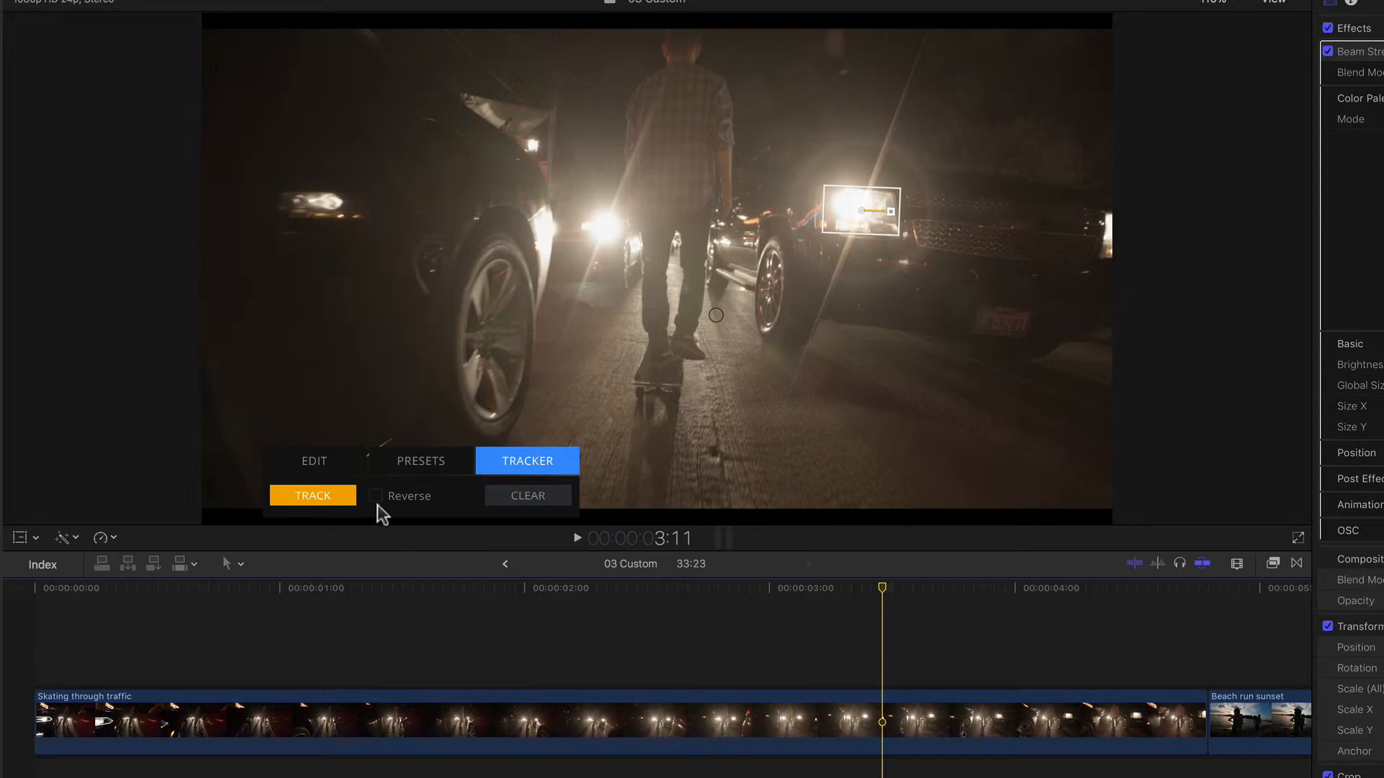
- Enable Reverse, track the headlight back toward the clip's start, and check the result on an earlier frame
{"action": "left_click", "coordinate": [374, 494]}
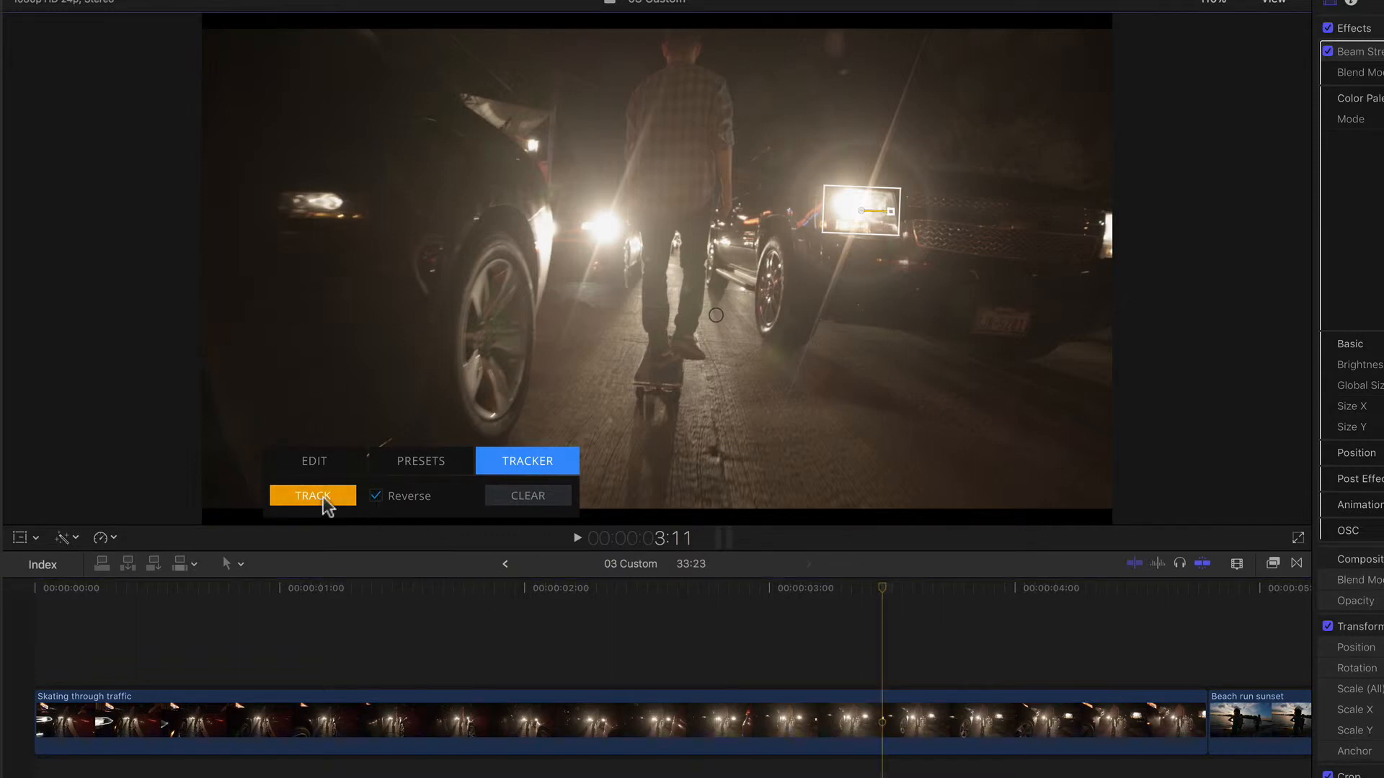
{"action": "left_click", "coordinate": [313, 494]}
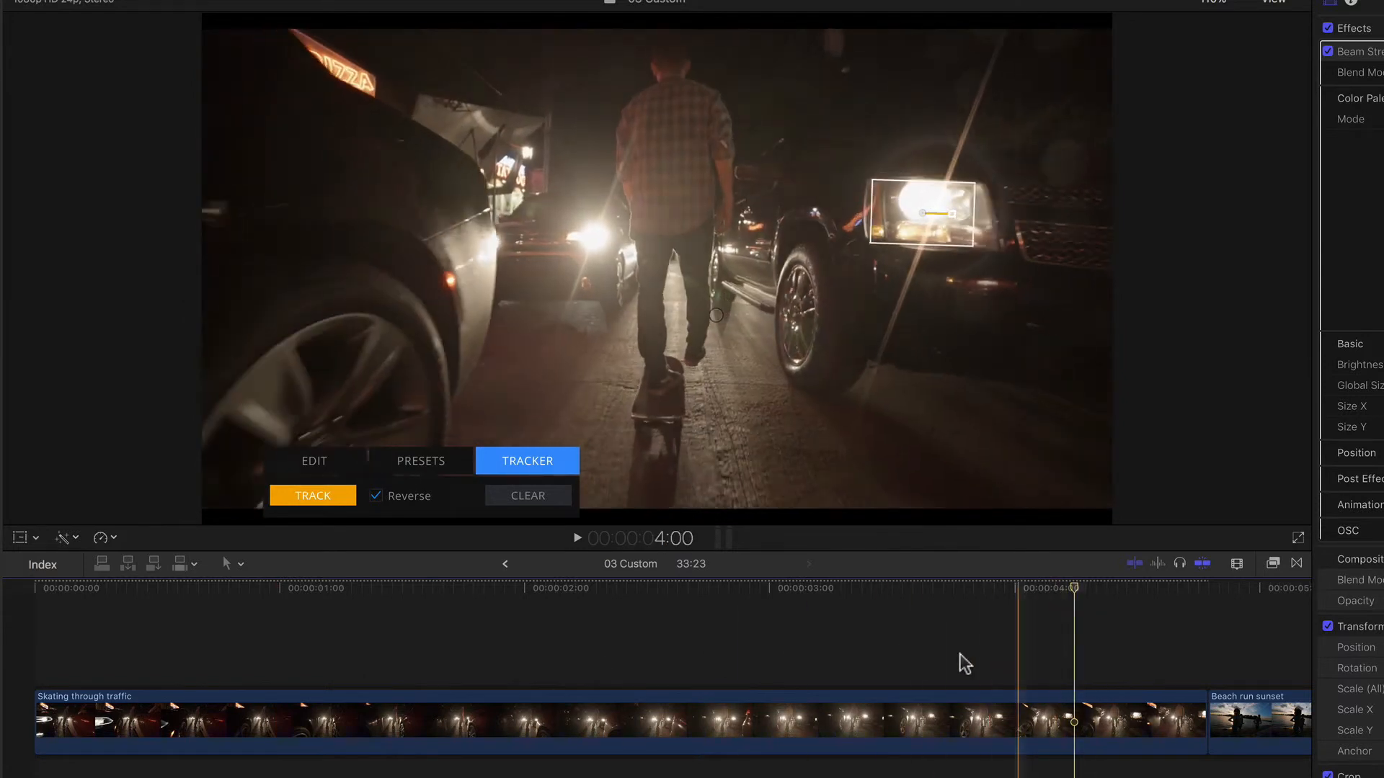
{"action": "left_click", "coordinate": [104, 588]}
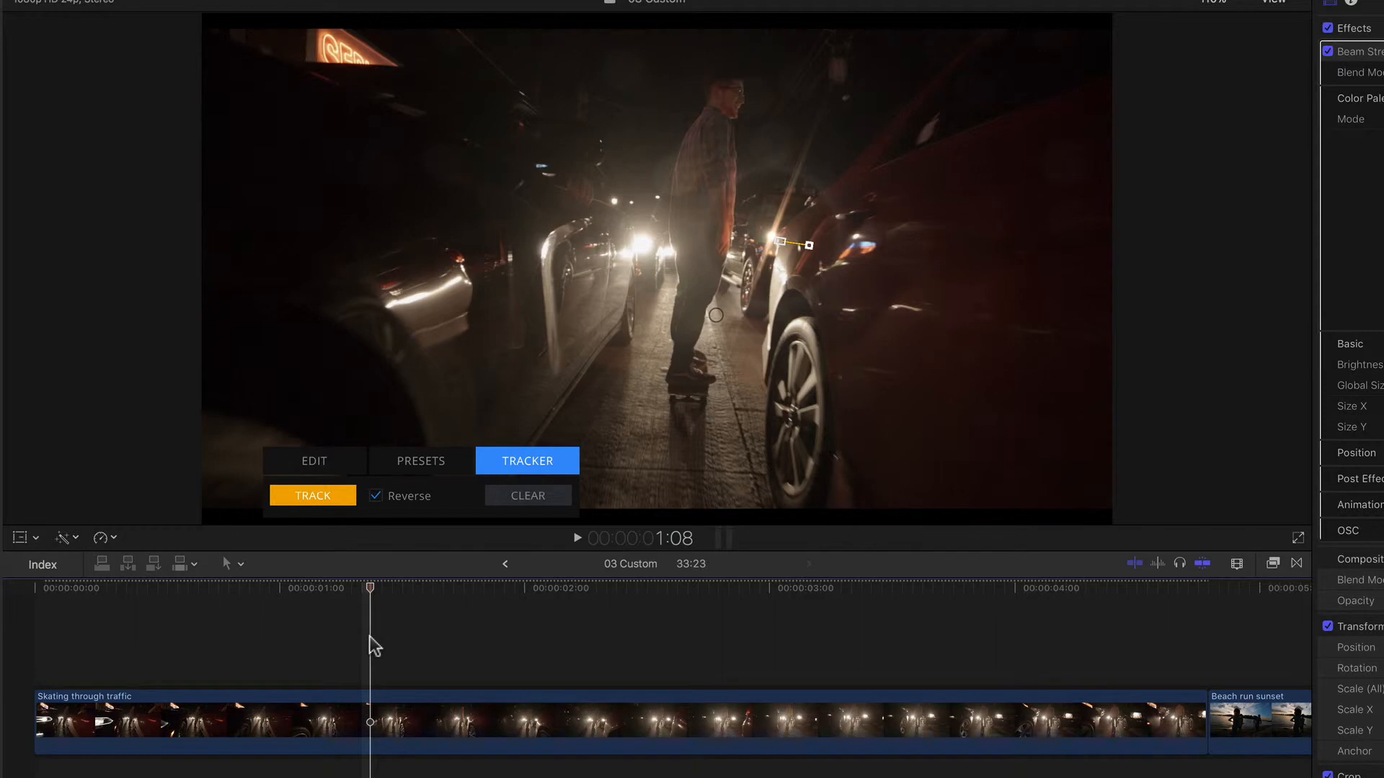
{"action": "left_click", "coordinate": [527, 494]}
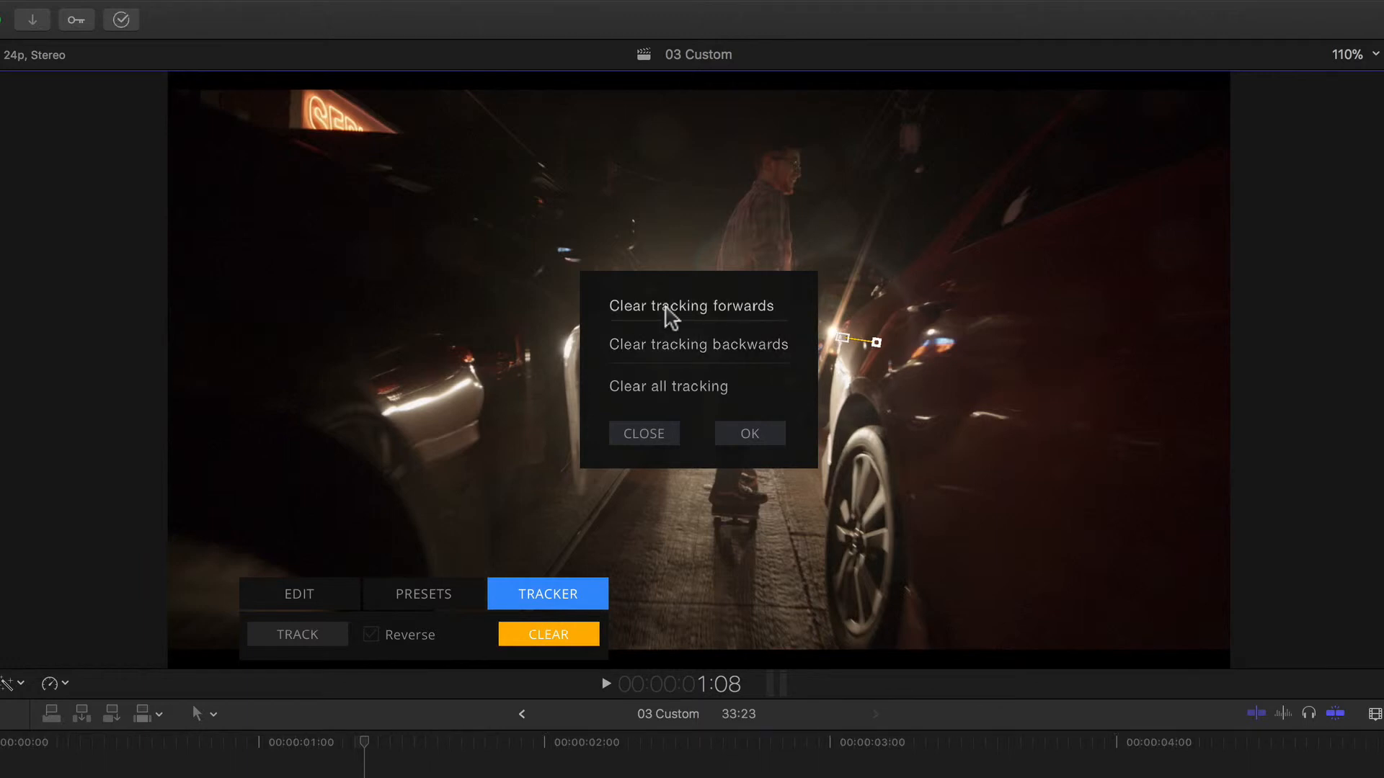
{"action": "mouse_move", "coordinate": [668, 351]}
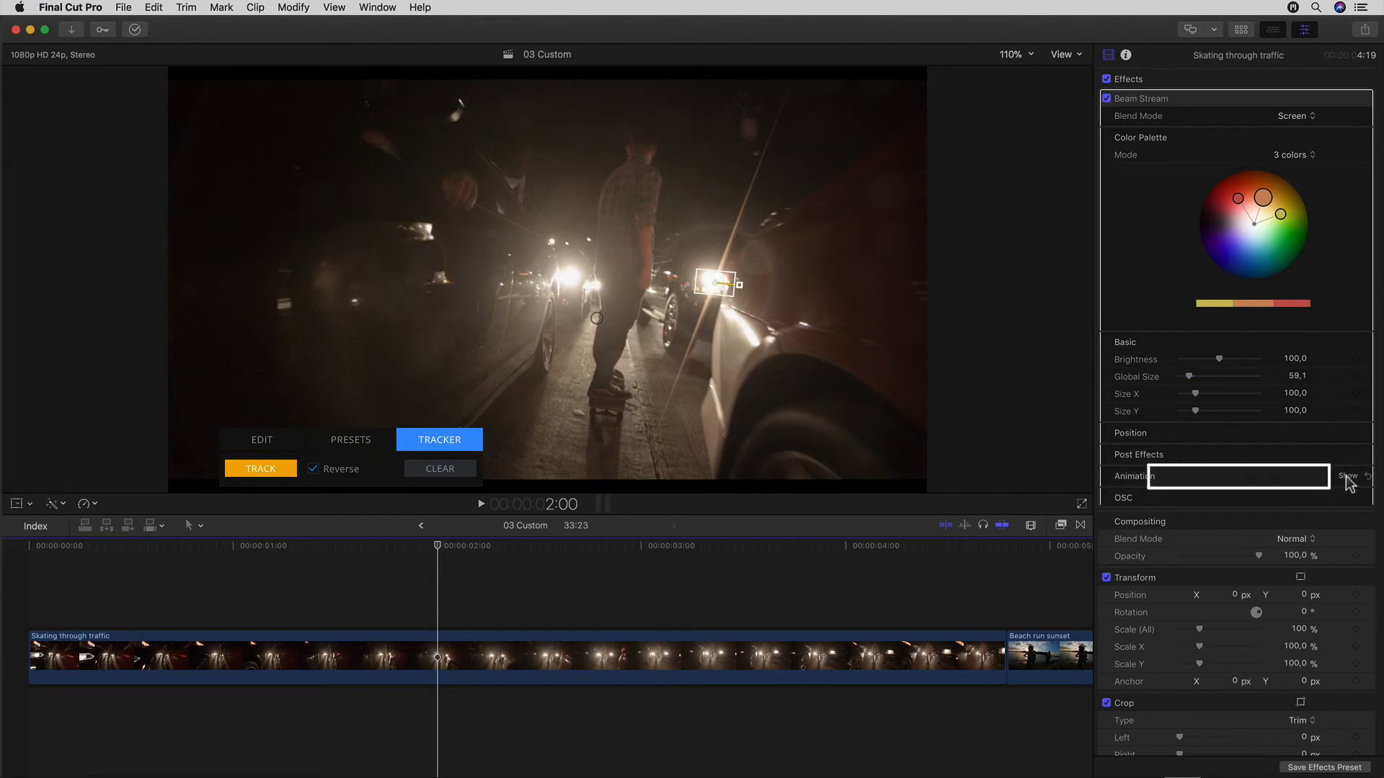
- Expand Track Brightness under Animation and tick its On/Off checkbox for the flare
{"action": "left_click", "coordinate": [1346, 477]}
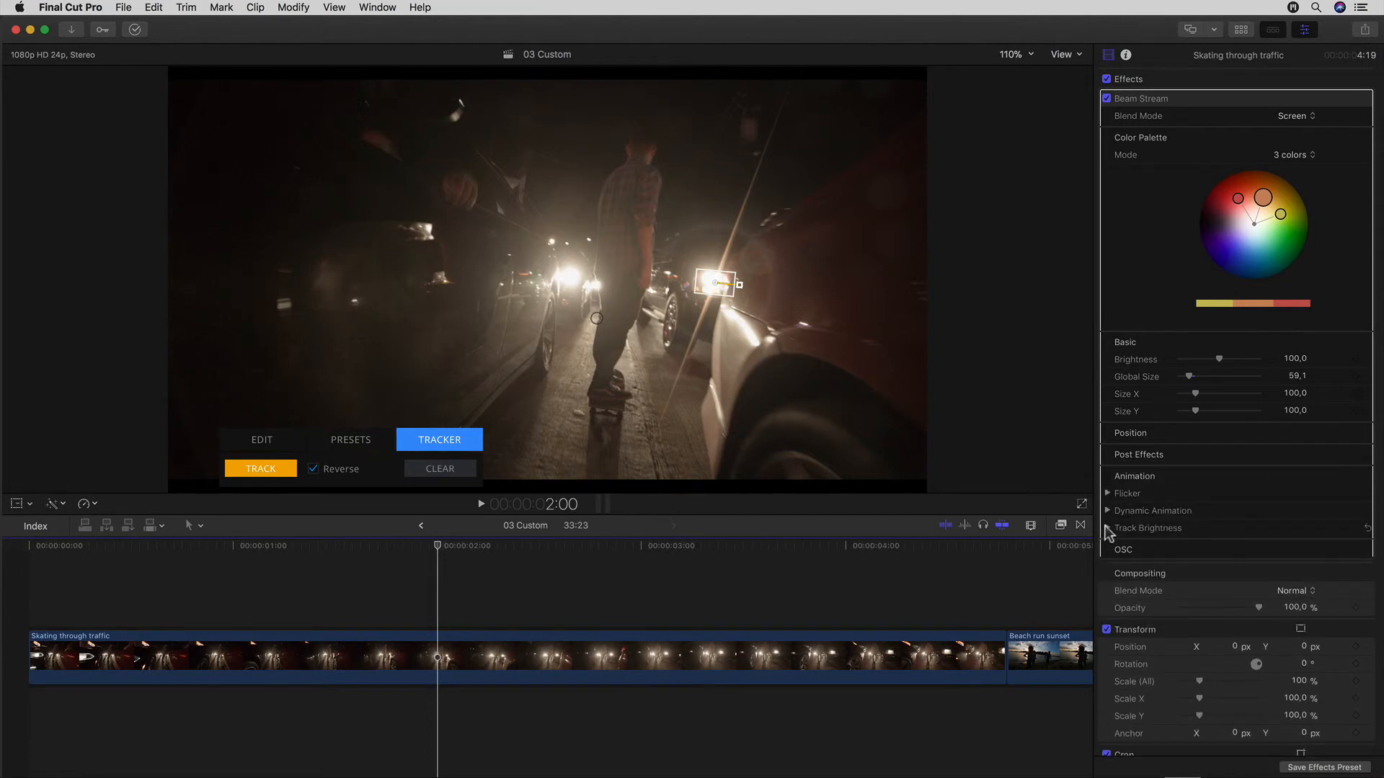
{"action": "left_click", "coordinate": [1108, 528]}
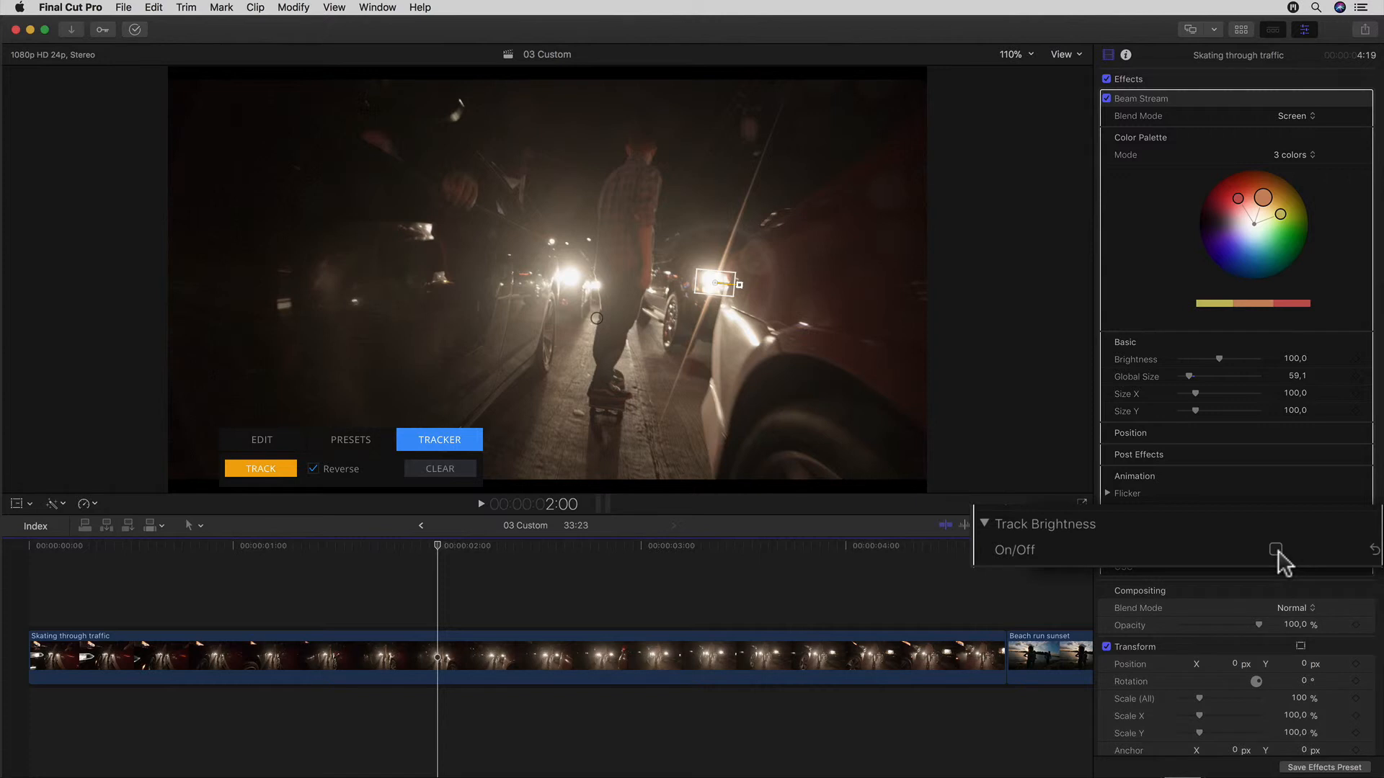
{"action": "left_click", "coordinate": [1301, 545]}
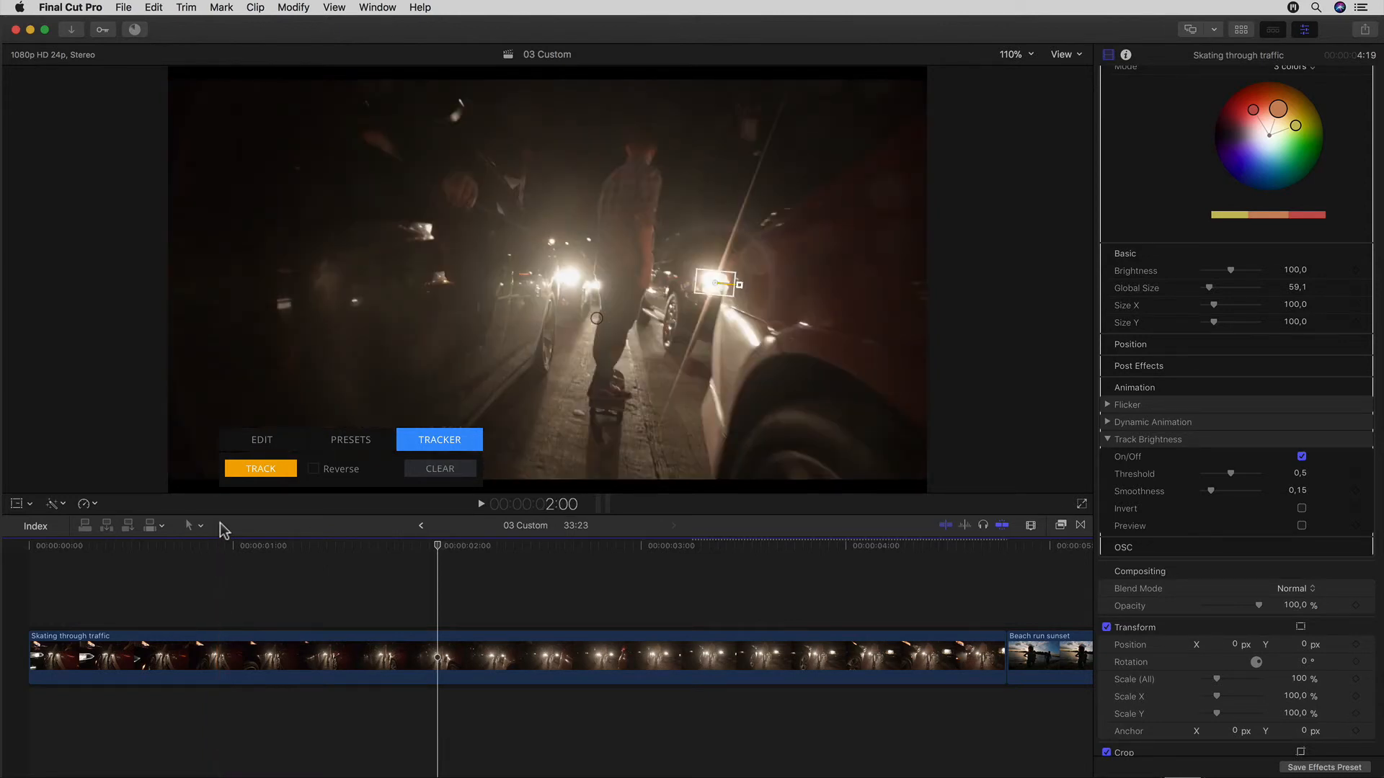
{"action": "mouse_move", "coordinate": [1239, 527]}
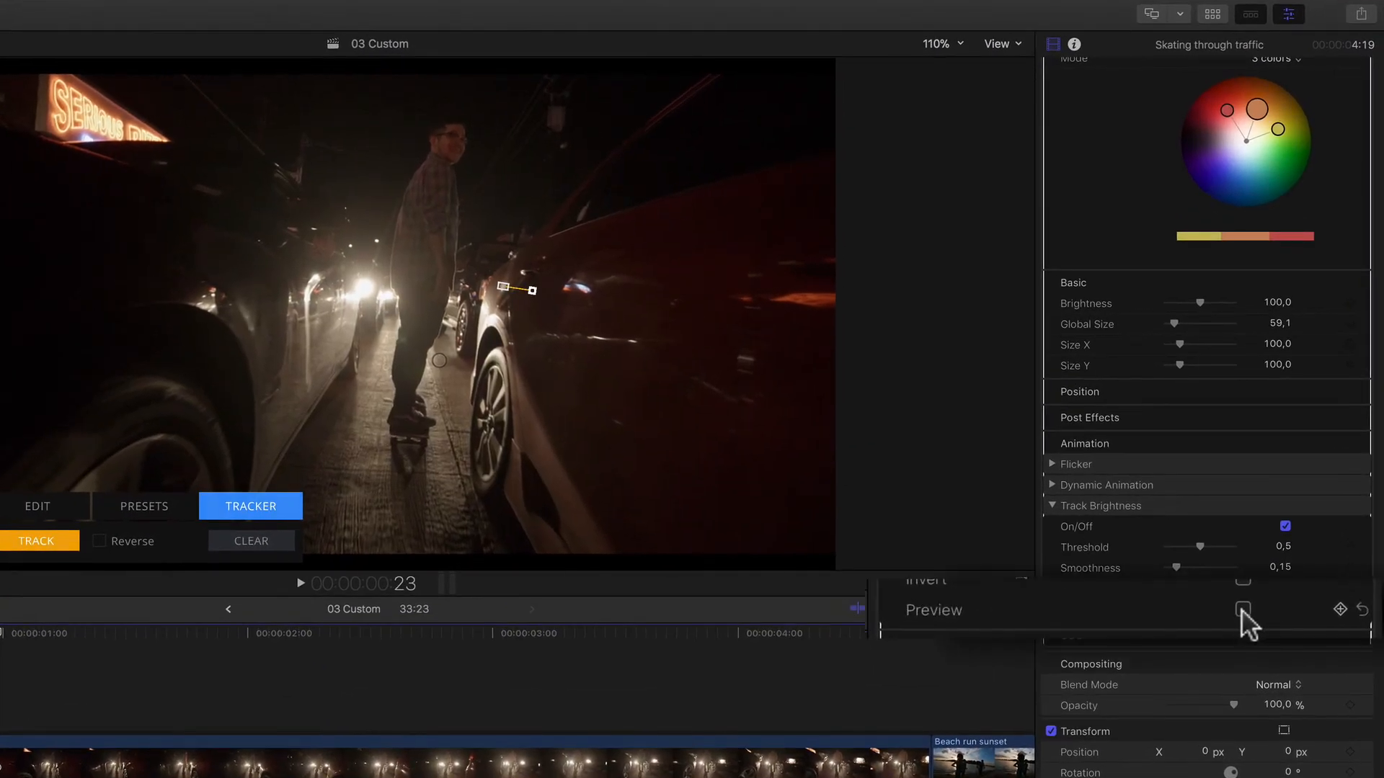
- Preview the brightness matte and set its Threshold to 0.62
{"action": "left_click", "coordinate": [1242, 608]}
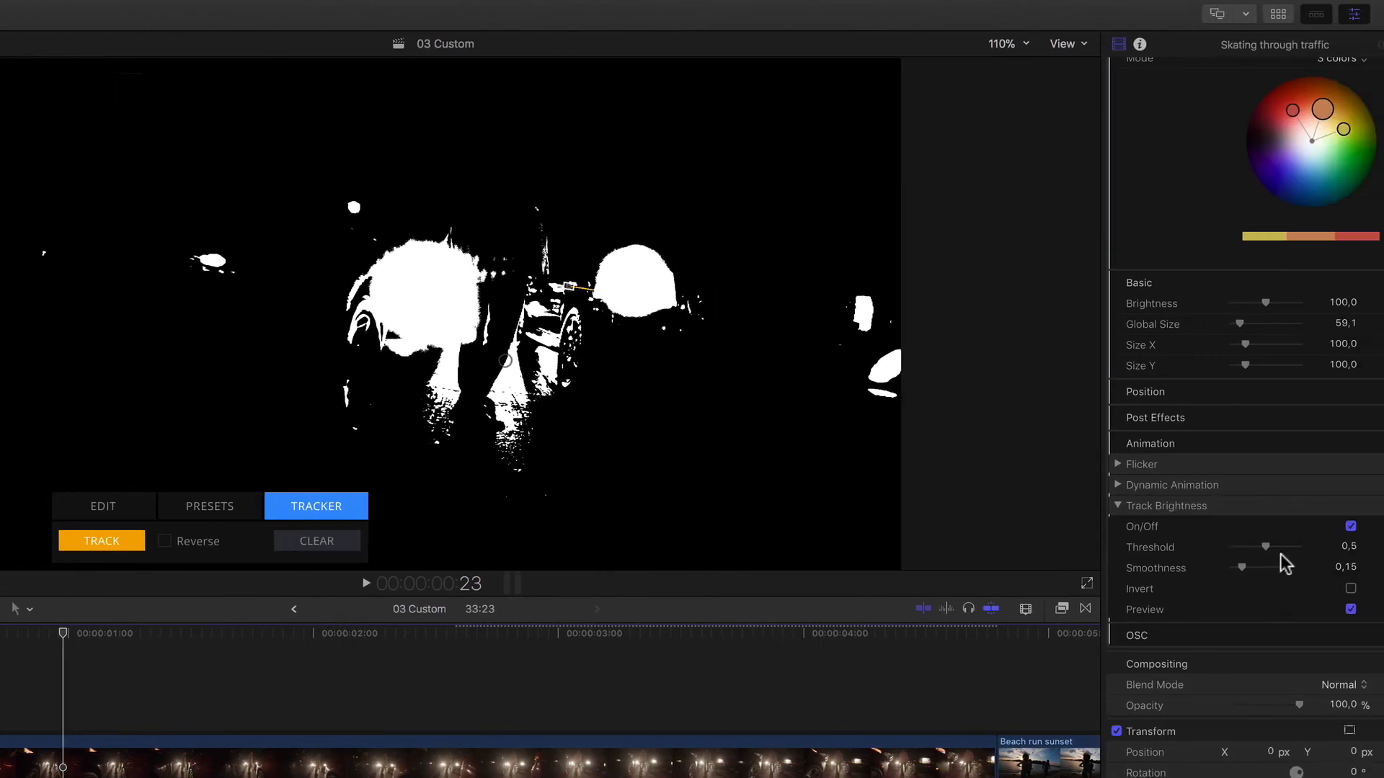
{"action": "left_click_drag", "start_coordinate": [1264, 548], "coordinate": [1200, 547]}
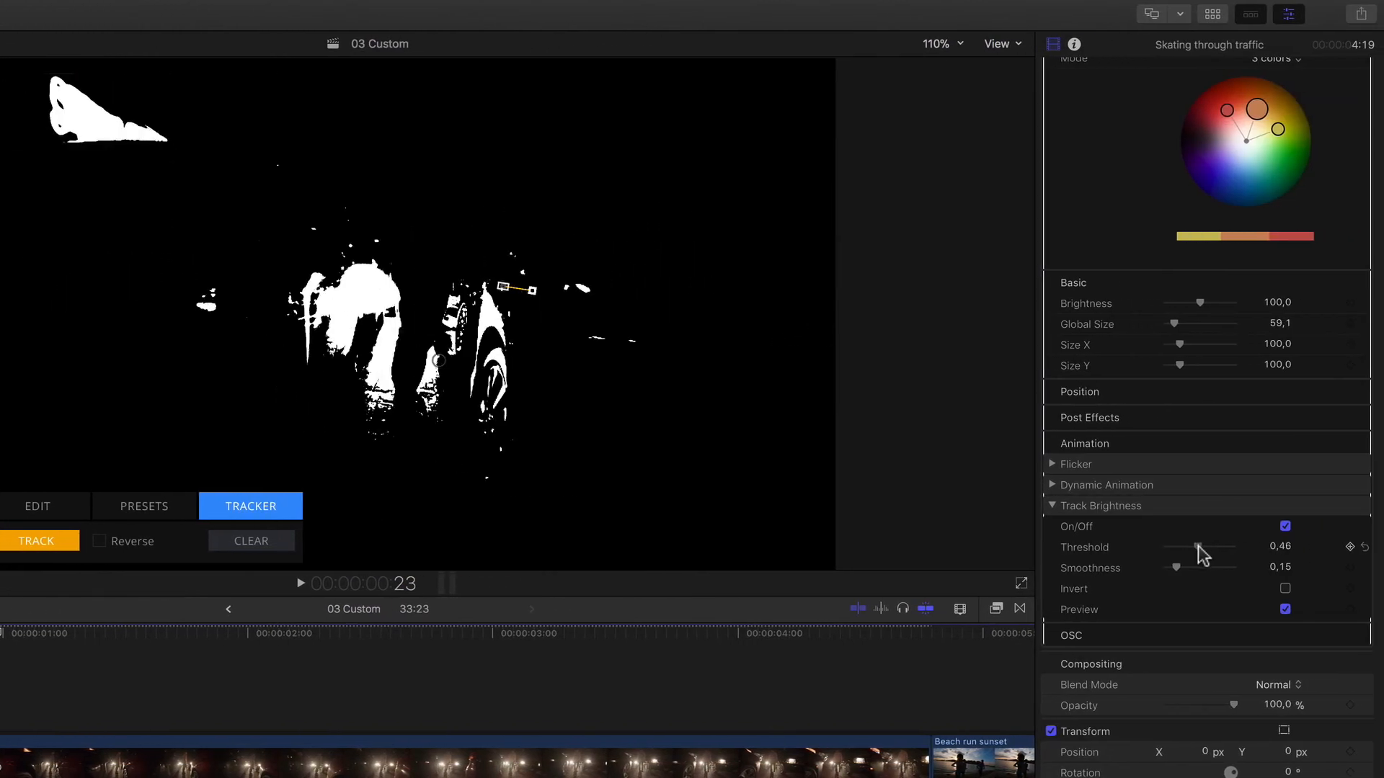
{"action": "left_click_drag", "start_coordinate": [1198, 551], "coordinate": [1210, 551]}
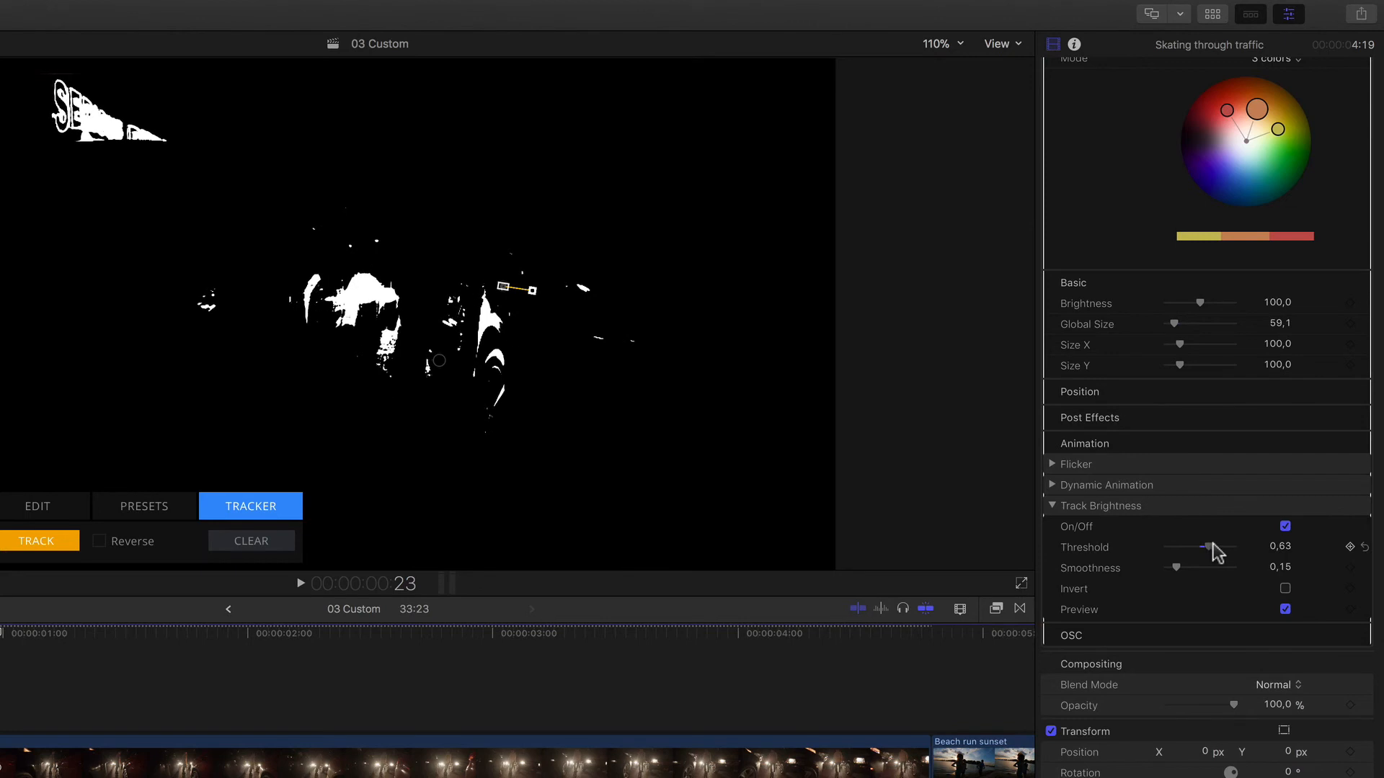
{"action": "left_click_drag", "start_coordinate": [1216, 552], "coordinate": [1209, 552]}
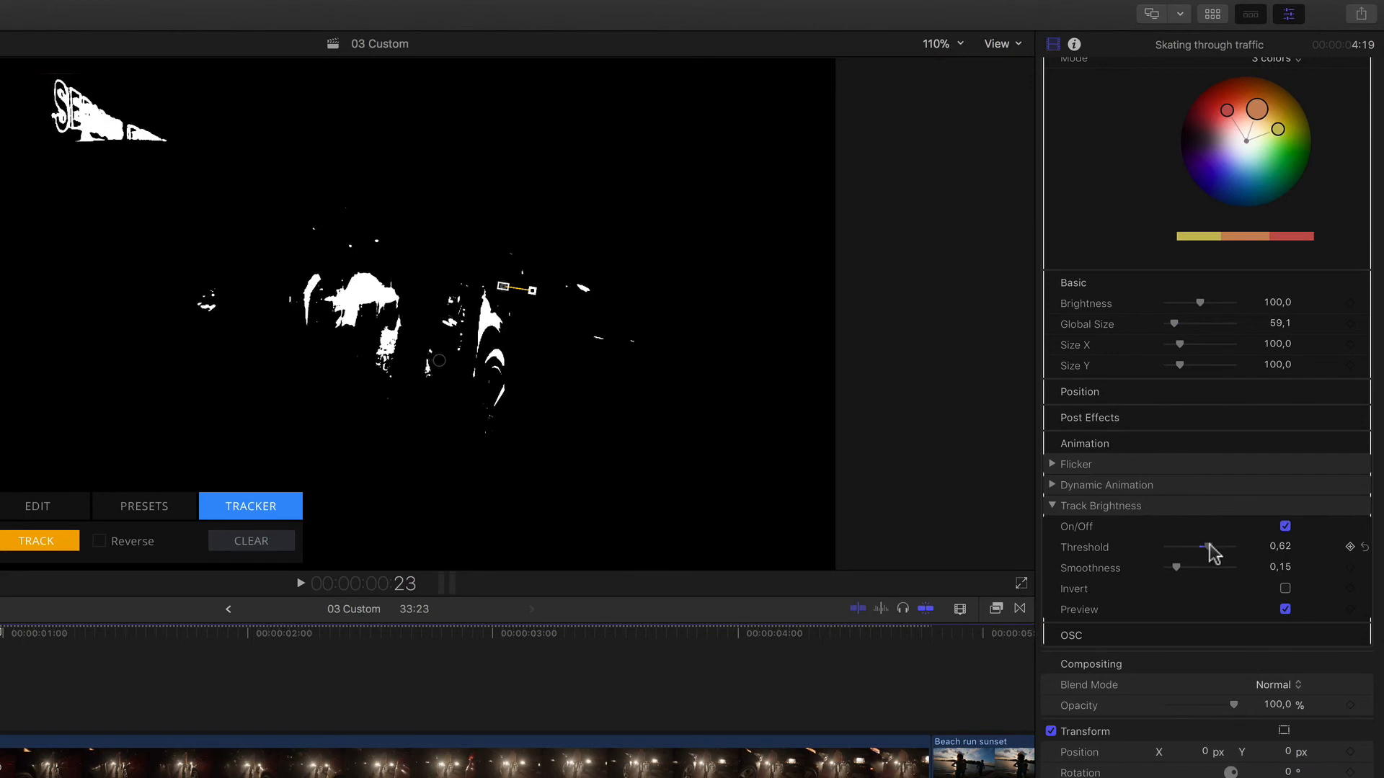
- Tune the matte Smoothness, settling on 0.44
{"action": "left_click_drag", "start_coordinate": [1178, 568], "coordinate": [1206, 568]}
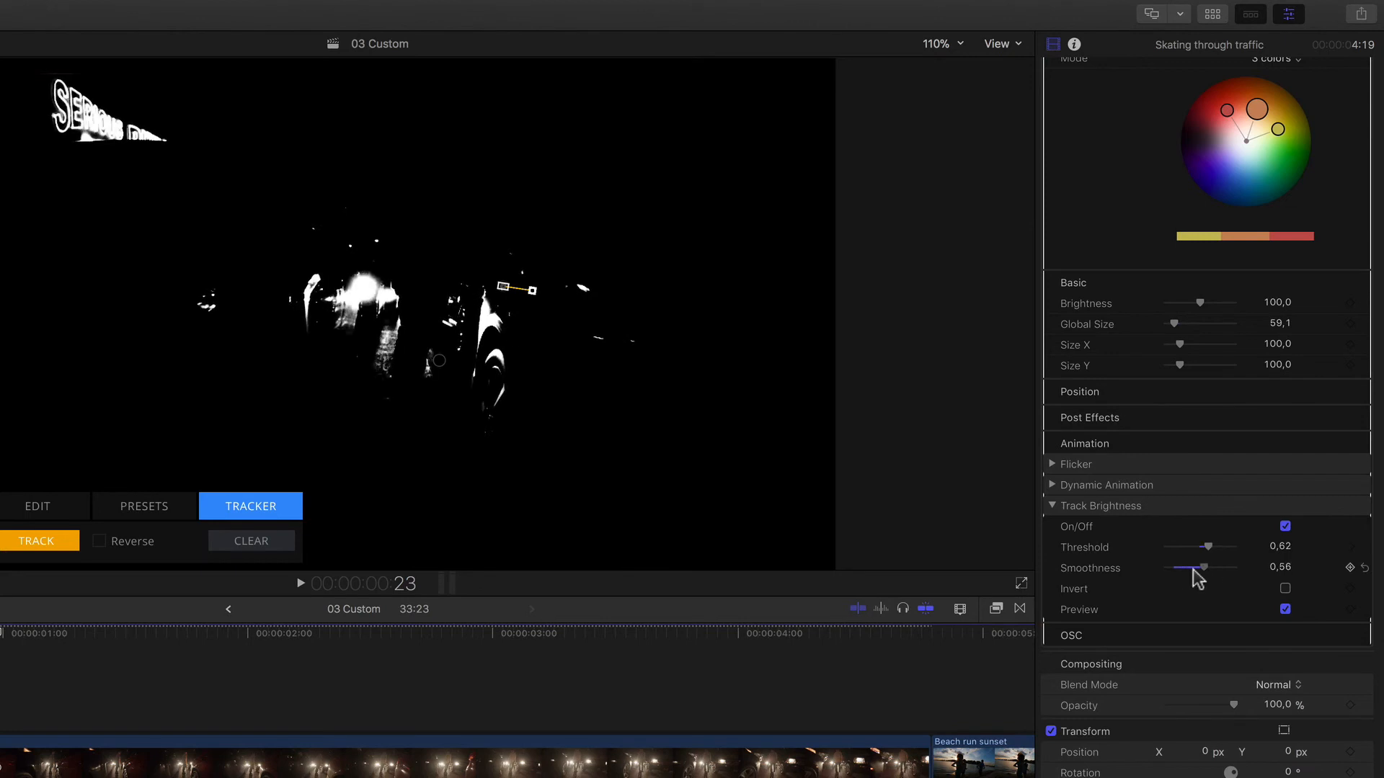
{"action": "left_click_drag", "start_coordinate": [1198, 568], "coordinate": [1225, 568]}
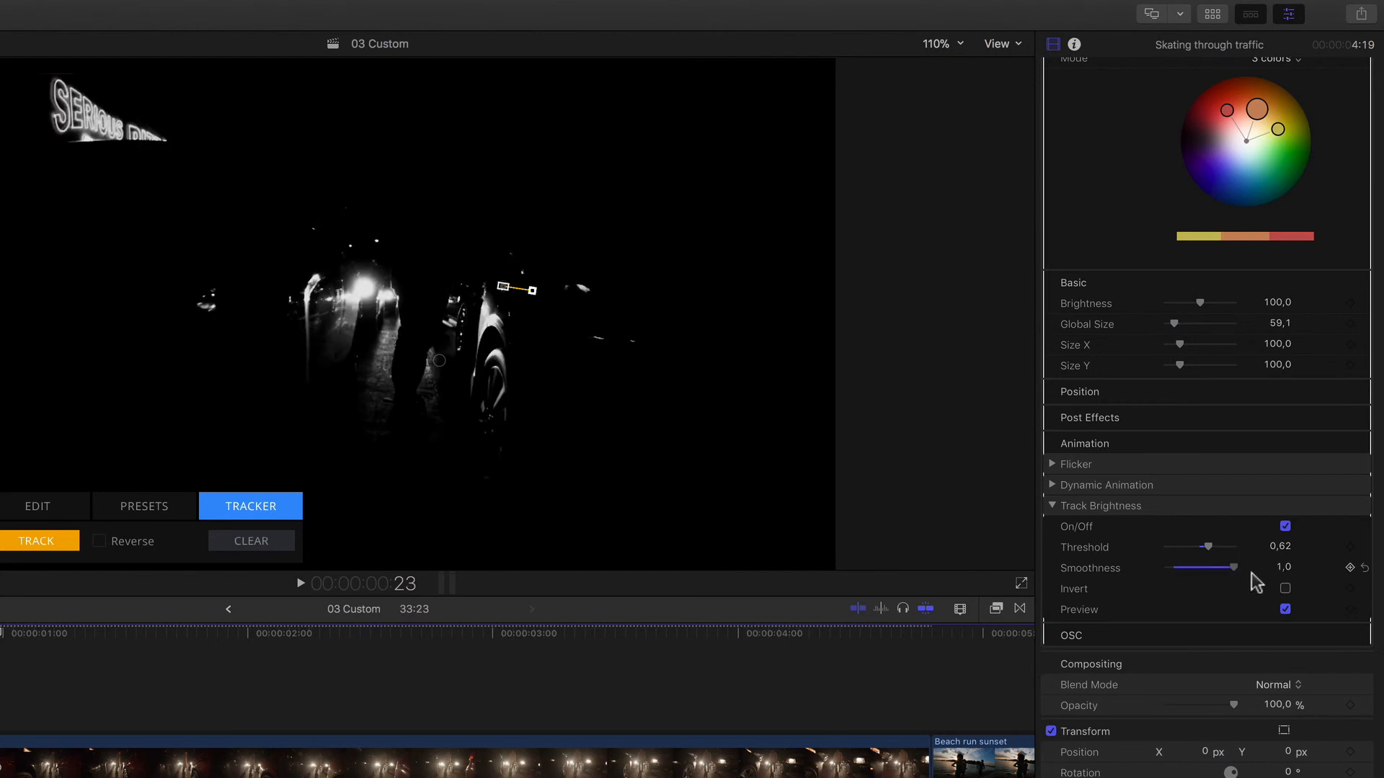
{"action": "left_click_drag", "start_coordinate": [1224, 568], "coordinate": [1188, 568]}
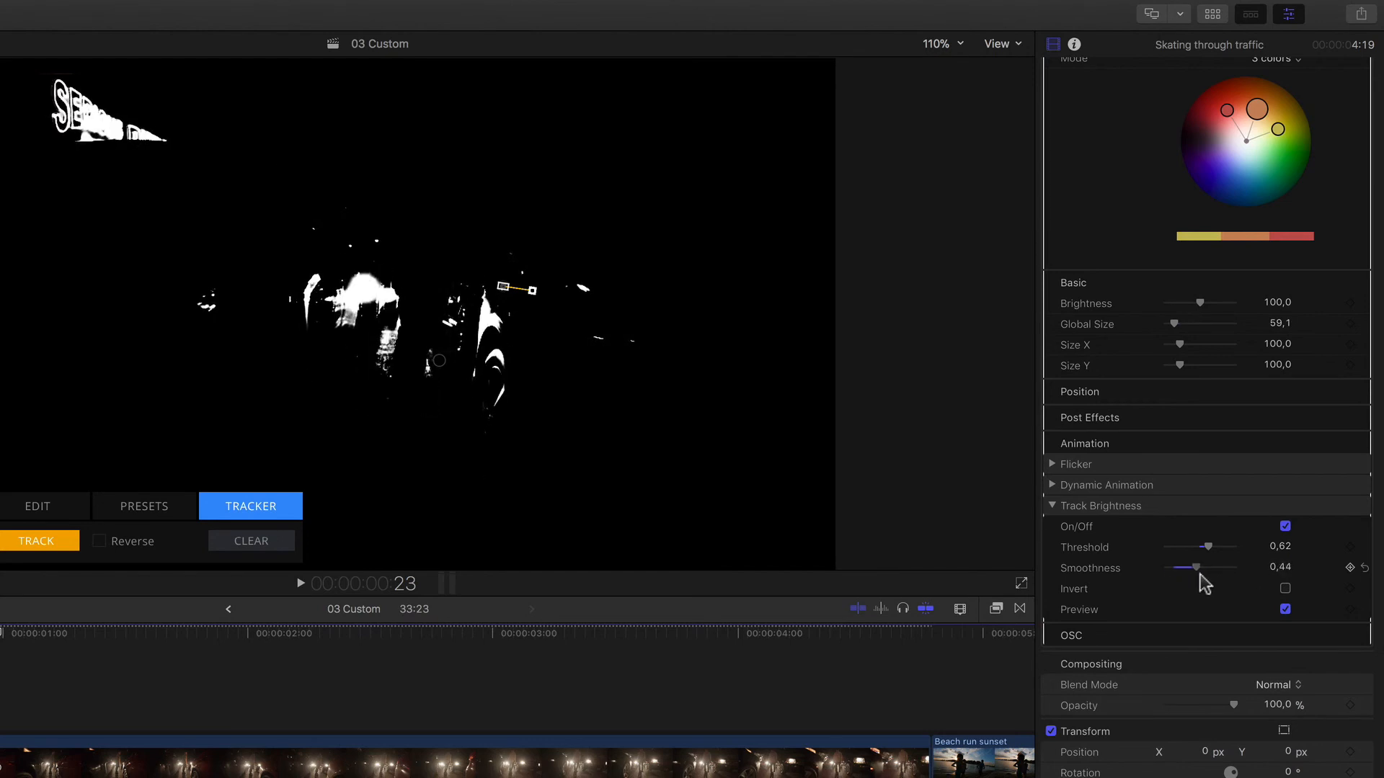
{"action": "left_click_drag", "start_coordinate": [1193, 568], "coordinate": [1210, 568]}
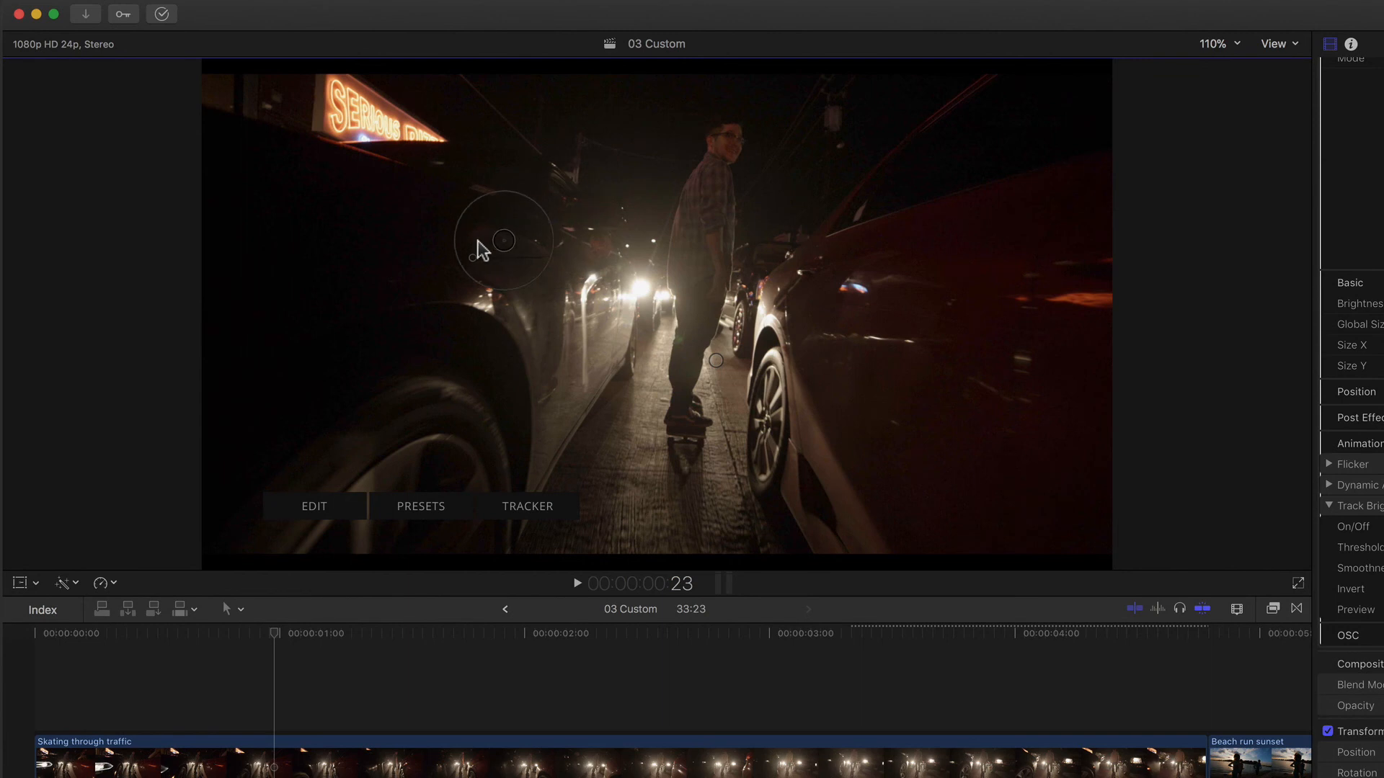
- Drag the flare's centre across the night shot onto the right-hand car's side
{"action": "left_click_drag", "start_coordinate": [503, 241], "coordinate": [544, 294]}
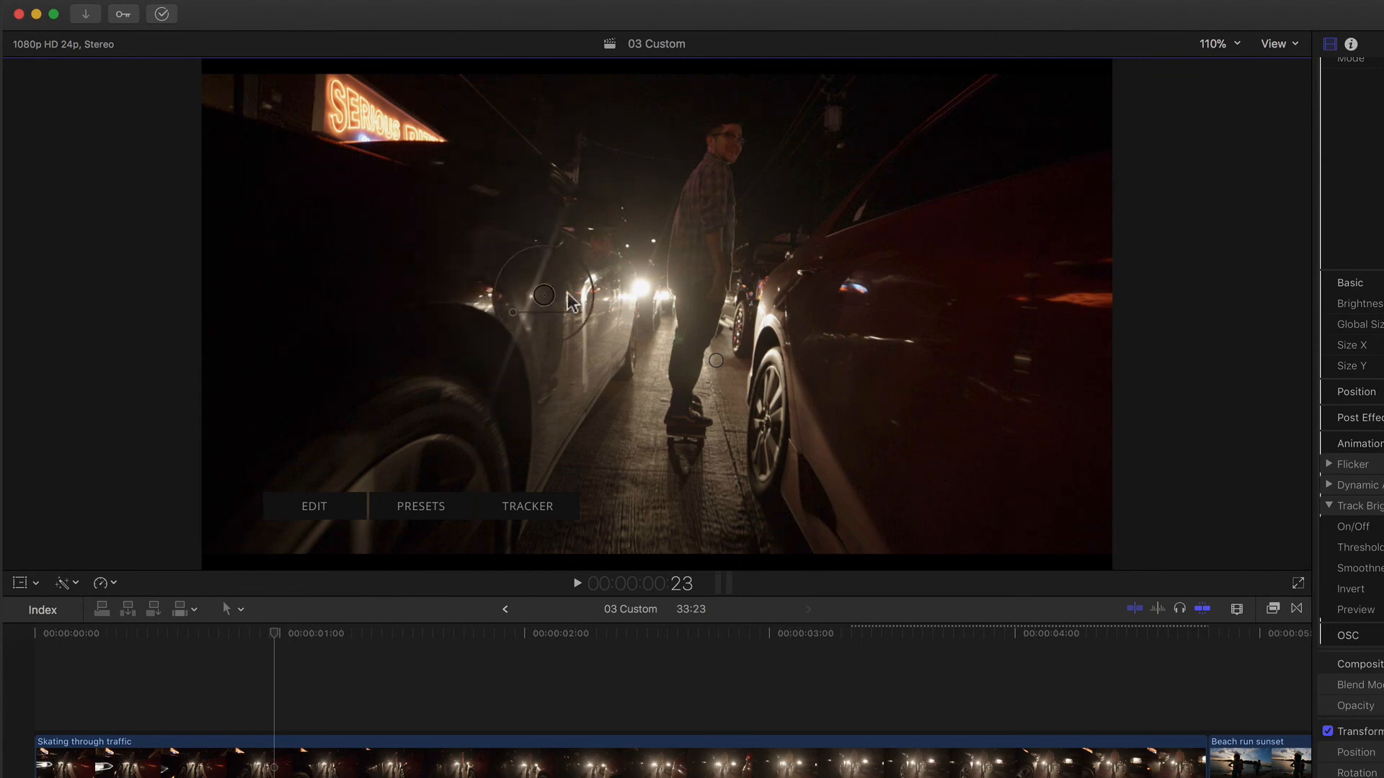
{"action": "left_click_drag", "start_coordinate": [543, 294], "coordinate": [776, 320]}
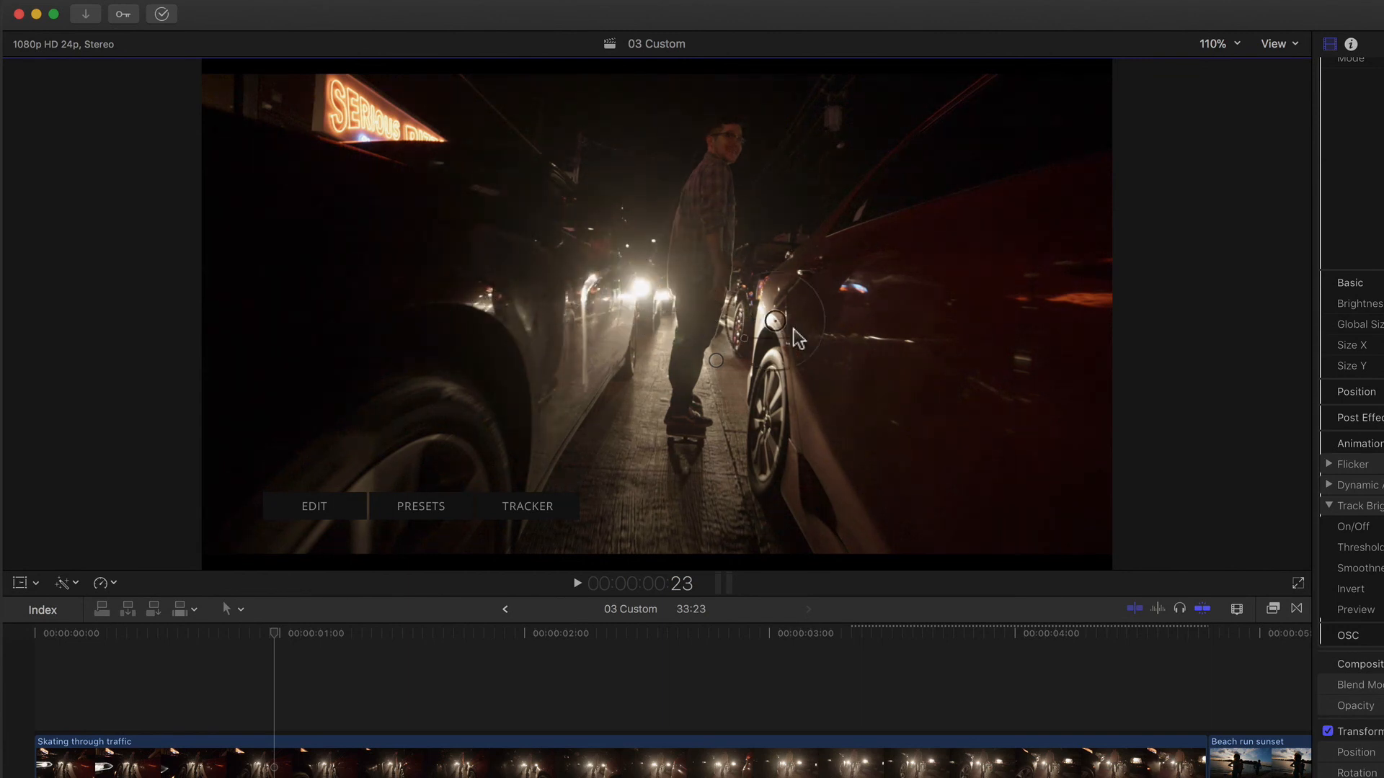